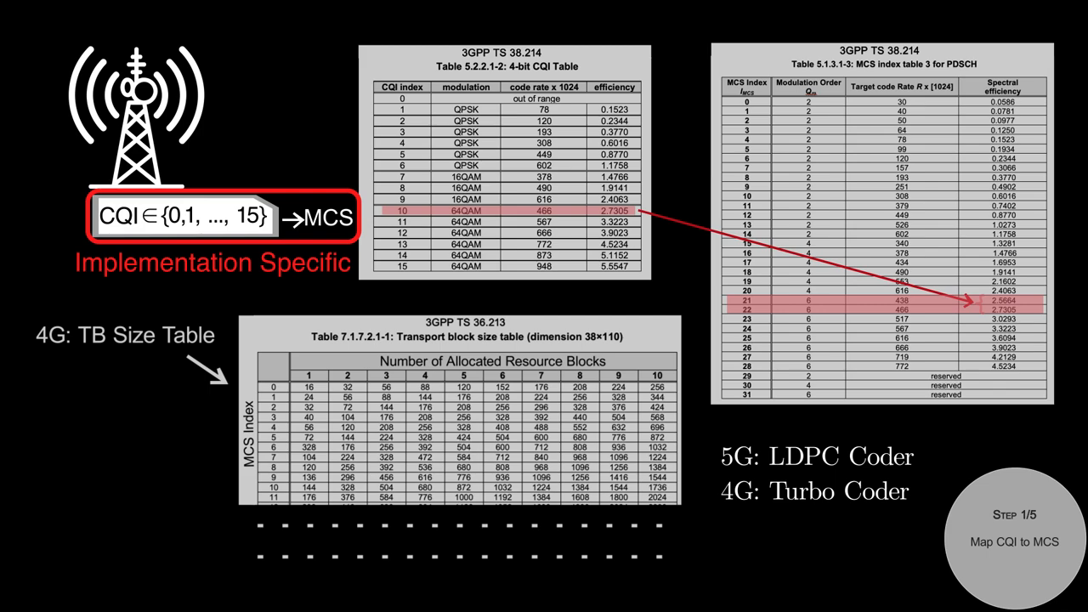
key("right")
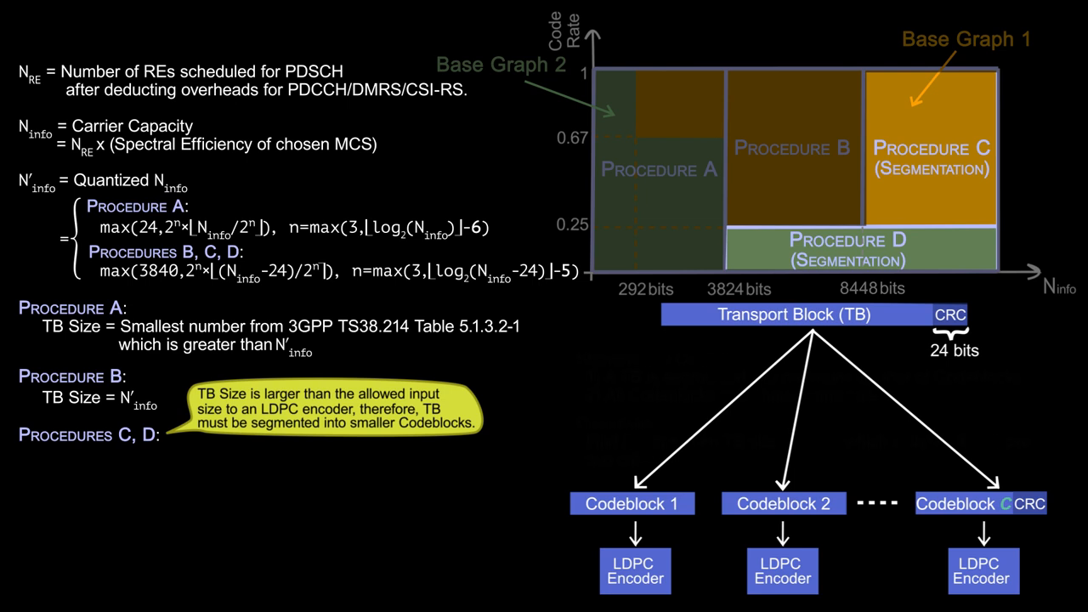